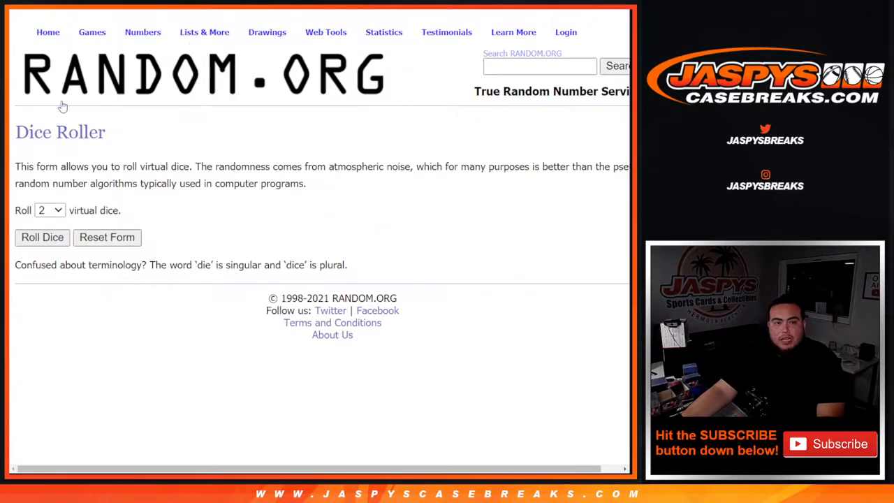
# Shuffle the 32 participant names into random order with the List Randomizer
pyautogui.click(42, 236)
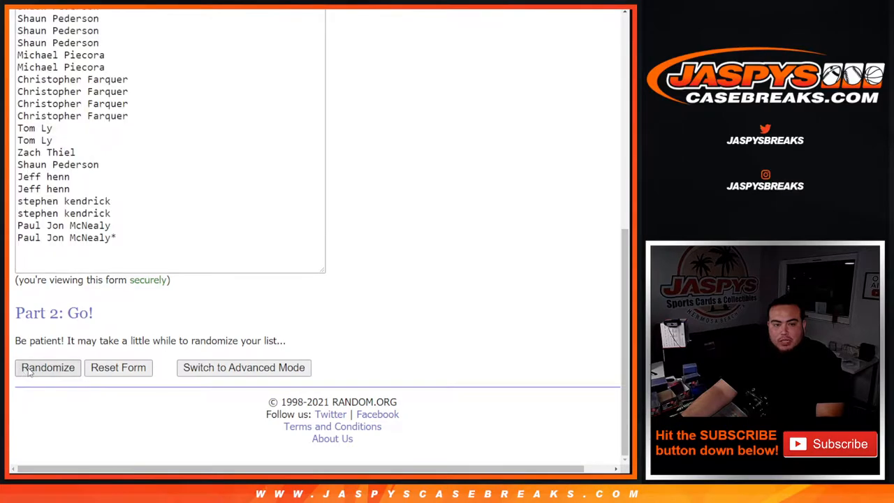
pyautogui.click(47, 368)
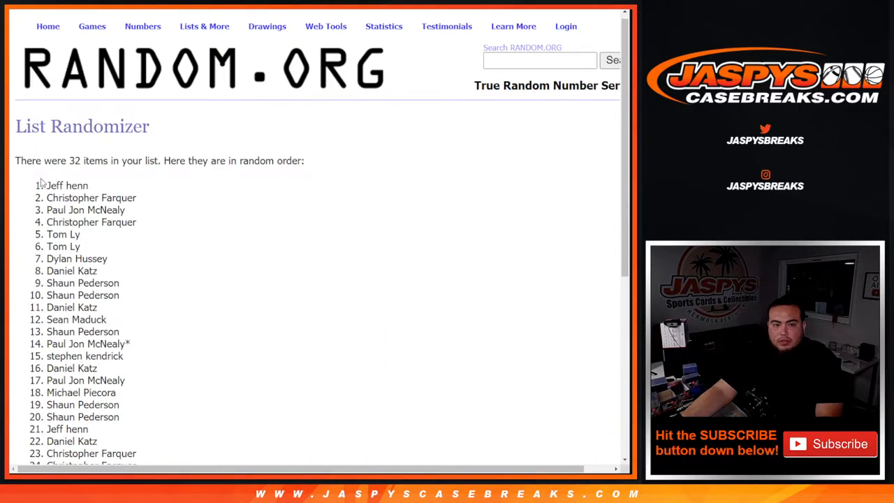
pyautogui.scroll(-3)
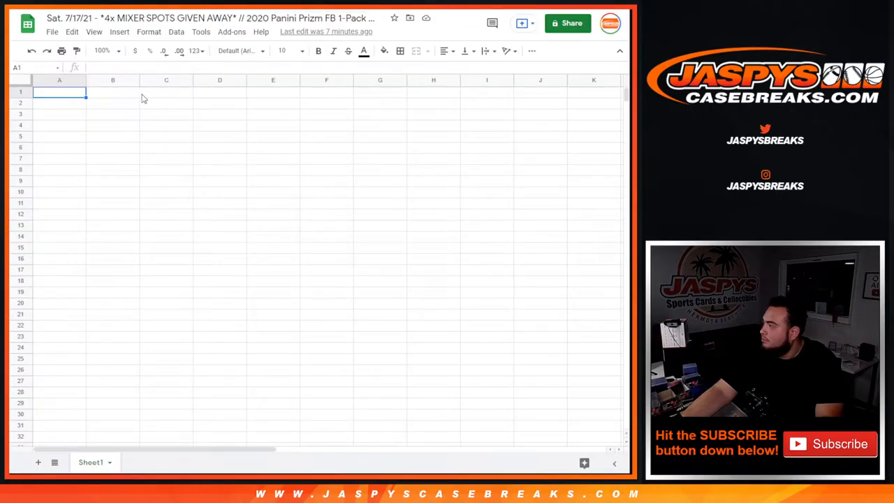
pyautogui.moveTo(133, 103)
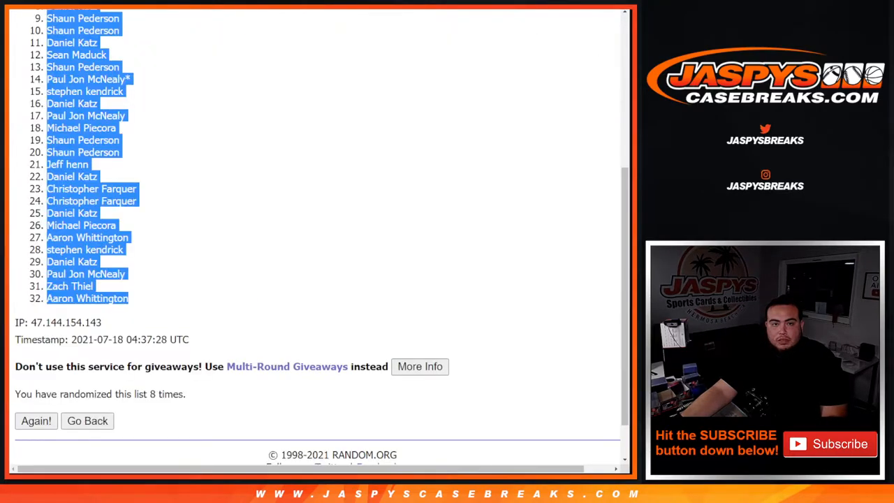
# Shuffle the 32 NFL team names so they can be pasted beside the names in column B
pyautogui.click(86, 421)
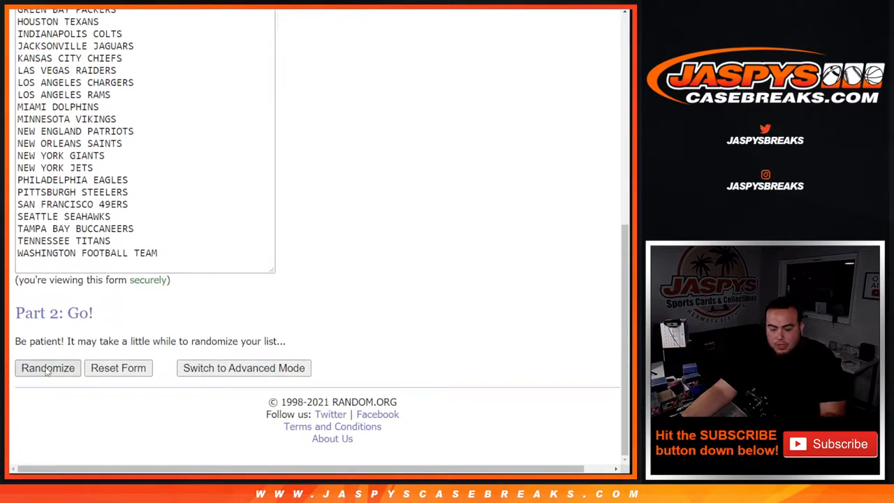
pyautogui.click(47, 369)
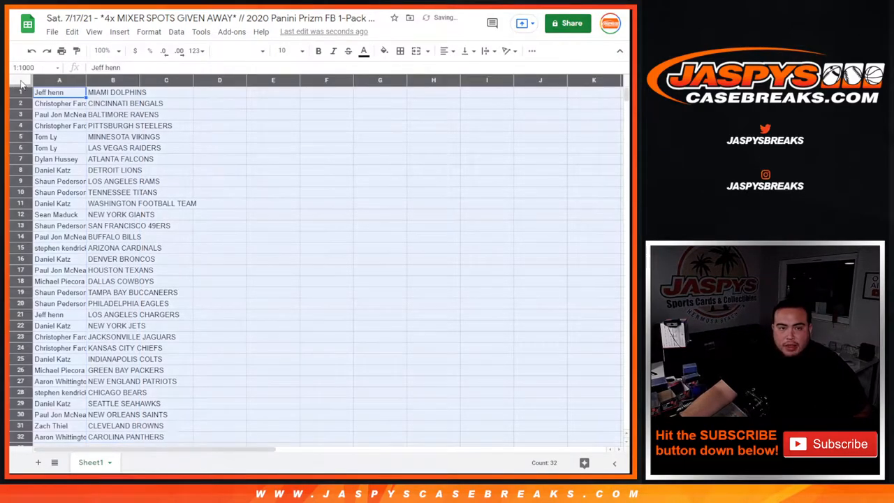
# Set the sheet's text size to 14 for the name and team entries
pyautogui.click(283, 50)
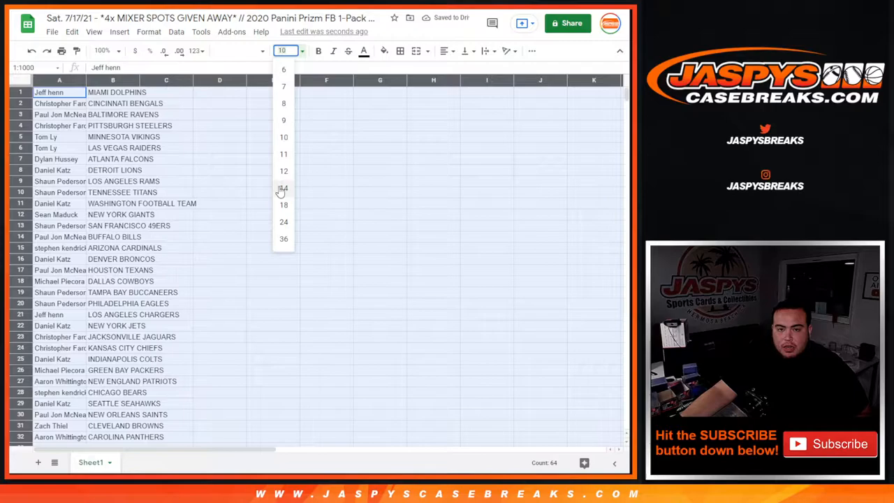
pyautogui.click(284, 187)
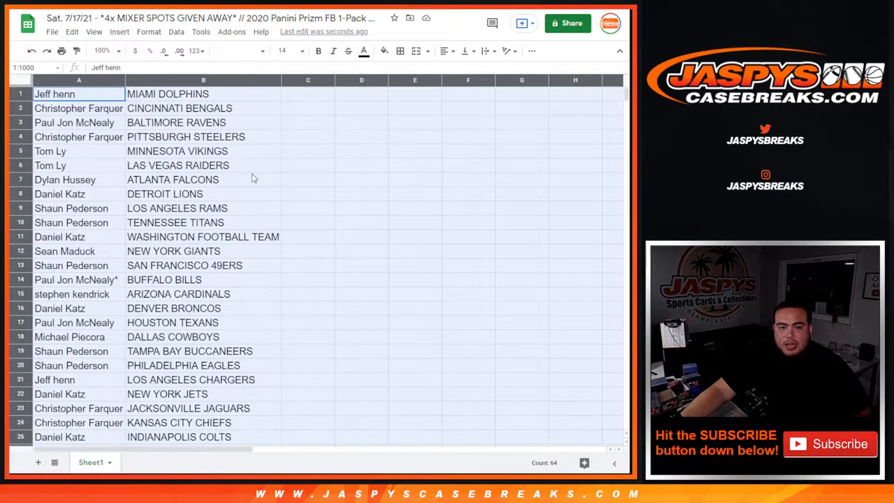
# Sort the rows alphabetically A→Z by the team column B
pyautogui.rightClick(204, 80)
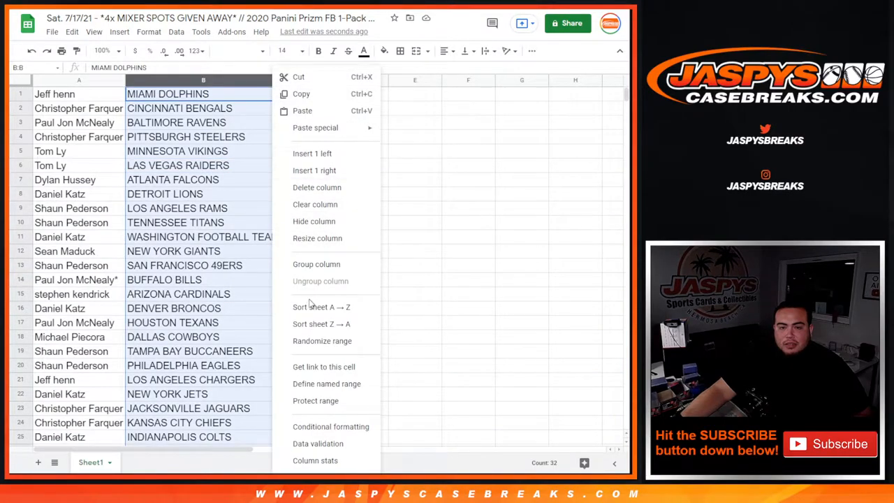
pyautogui.click(321, 307)
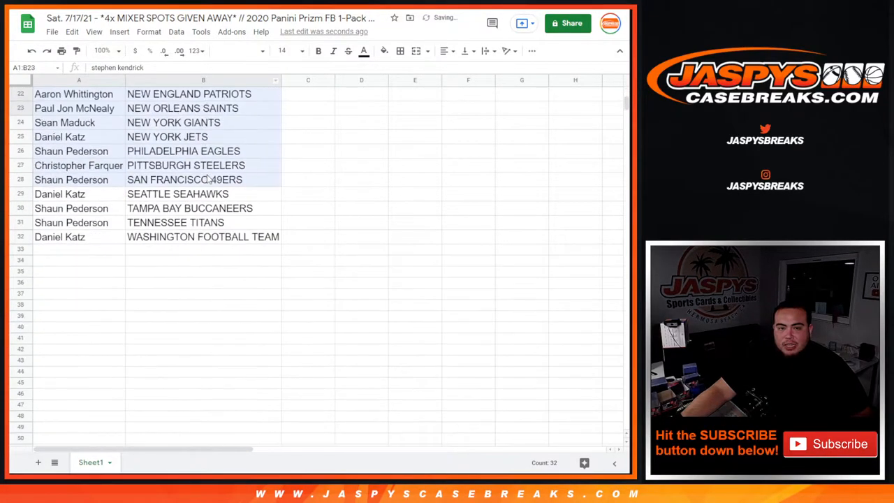
pyautogui.scroll(3)
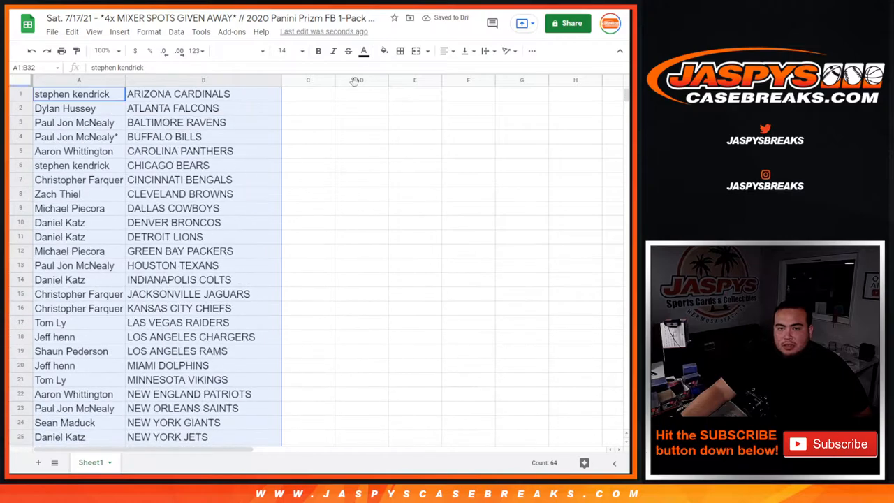
# Add all borders to the filled cells and centre their text
pyautogui.click(444, 50)
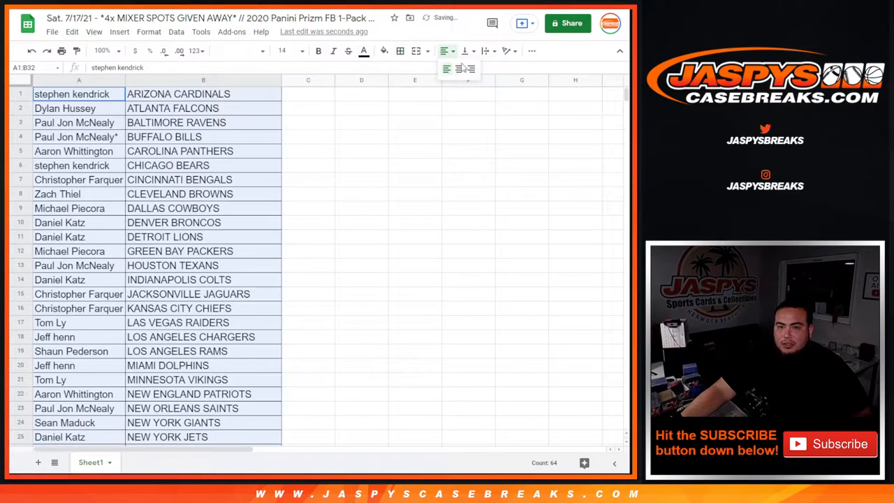
pyautogui.click(447, 68)
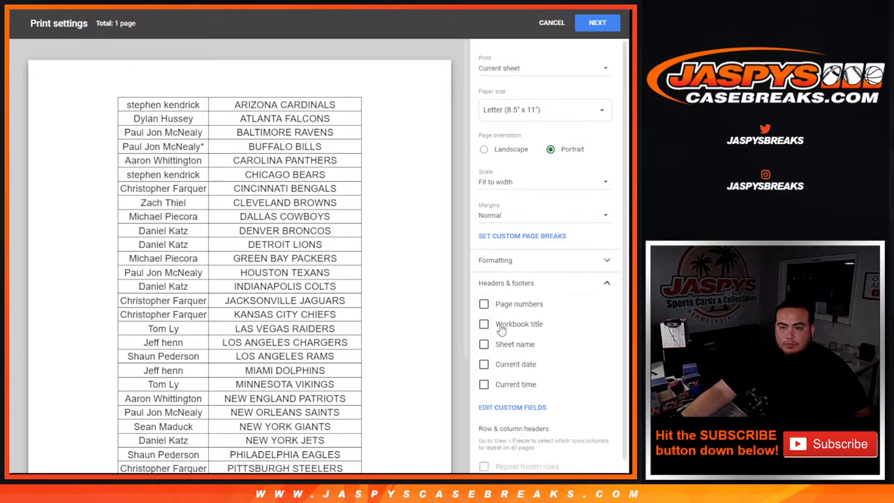
# Add the workbook title as a print header and proceed to the printer dialog
pyautogui.click(484, 324)
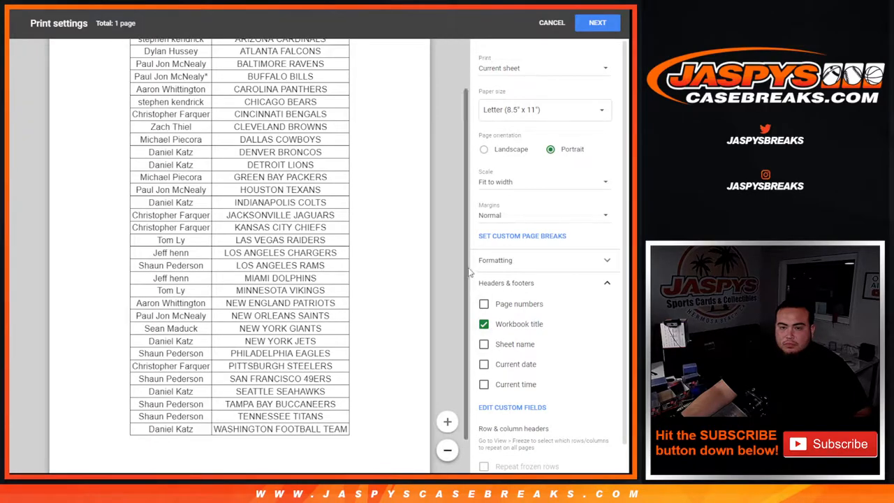
pyautogui.scroll(3)
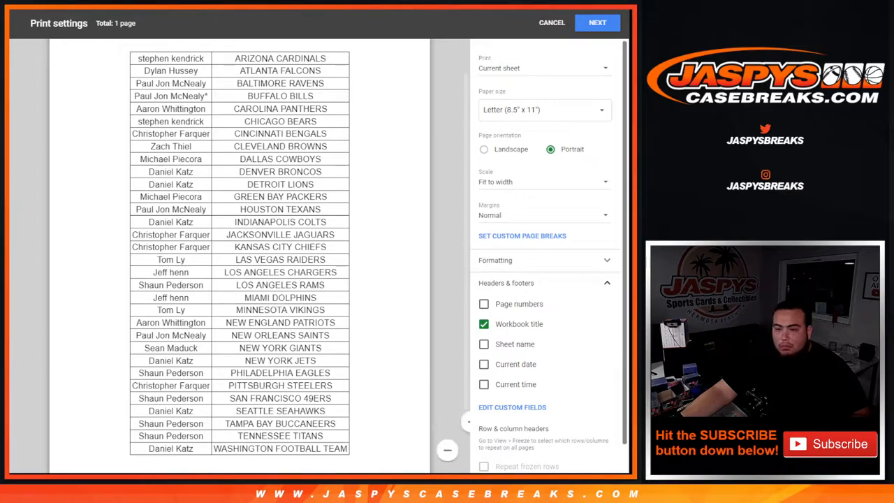
pyautogui.click(597, 23)
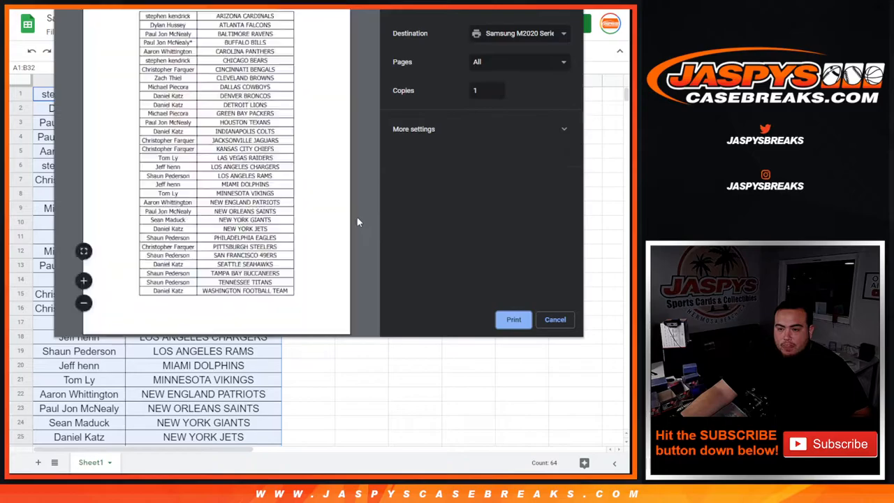
pyautogui.click(555, 319)
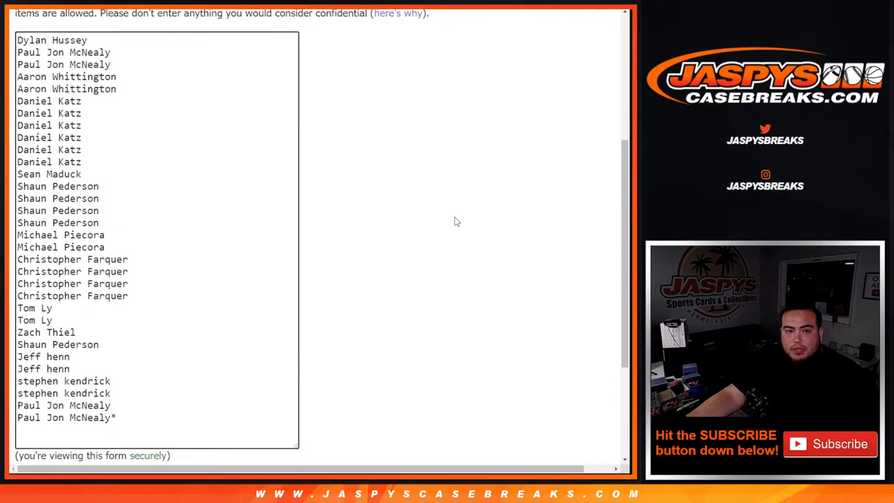
# Randomize the name list again and select the first names of the new order
pyautogui.scroll(-3)
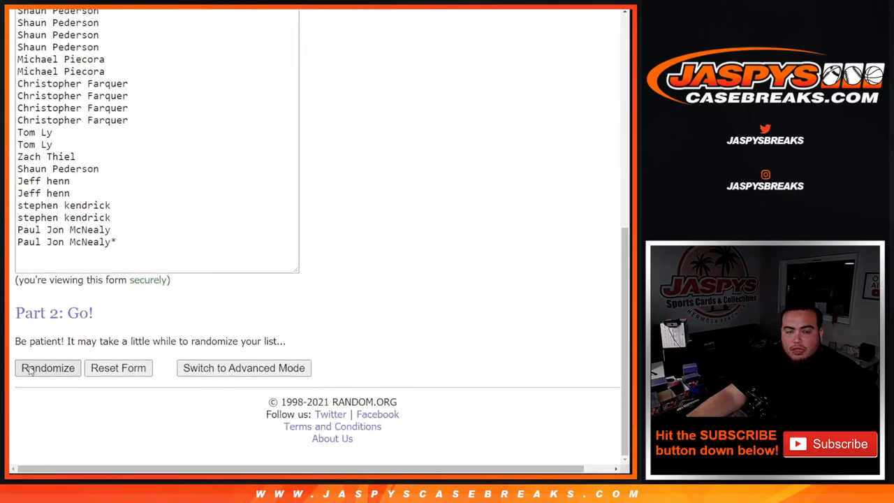
pyautogui.click(47, 368)
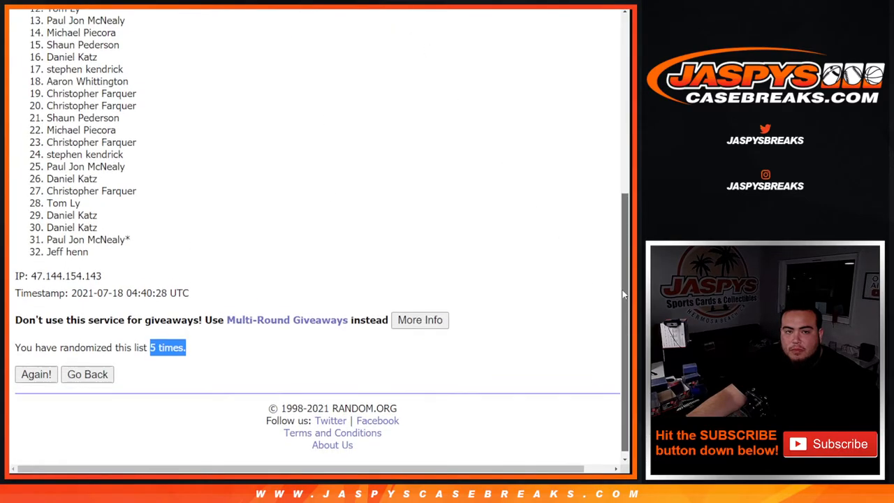
pyautogui.scroll(3)
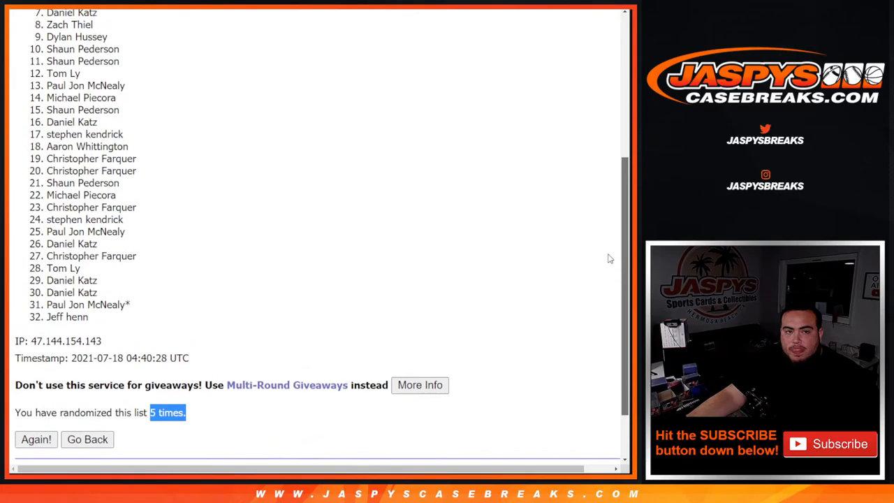
pyautogui.scroll(3)
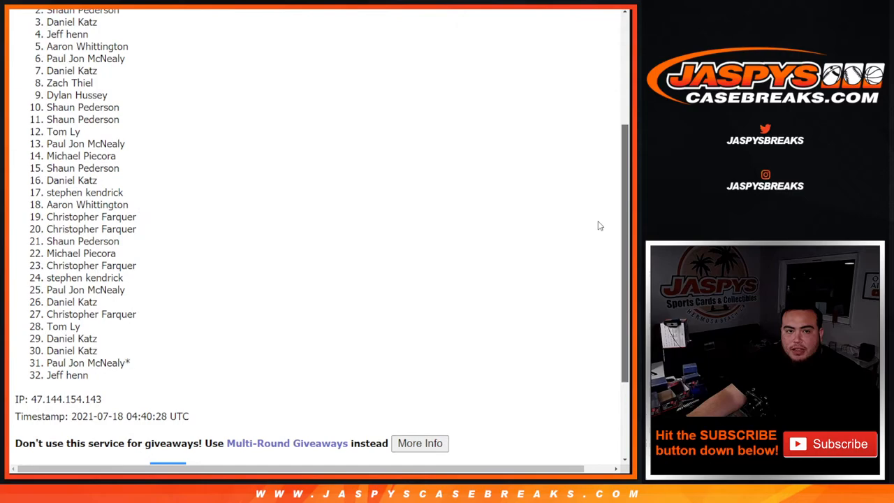
pyautogui.scroll(3)
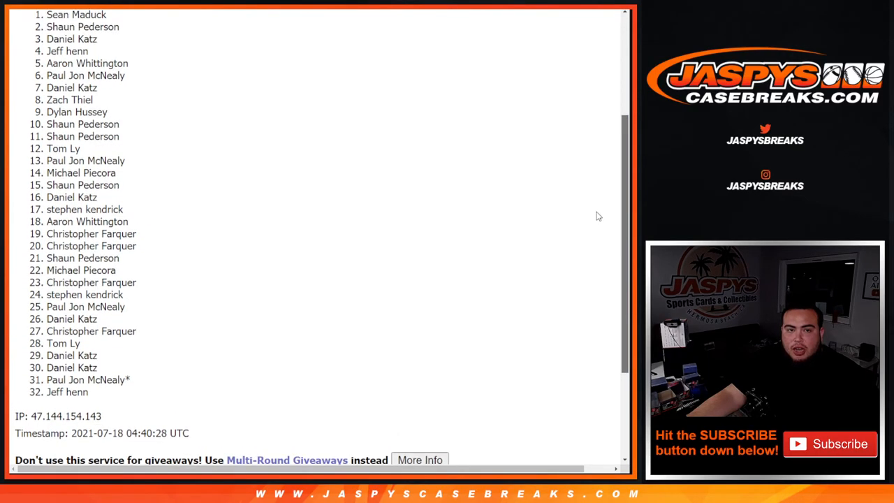
pyautogui.scroll(-3)
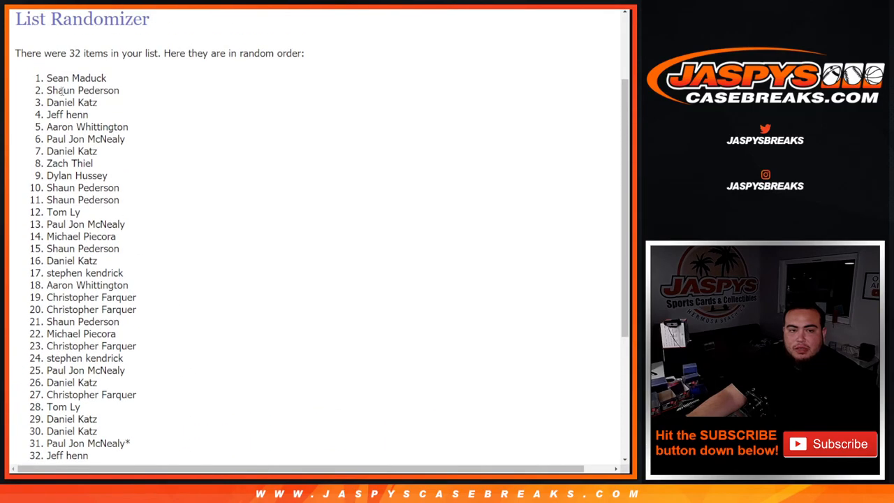
pyautogui.moveTo(47, 77); pyautogui.dragTo(89, 115)
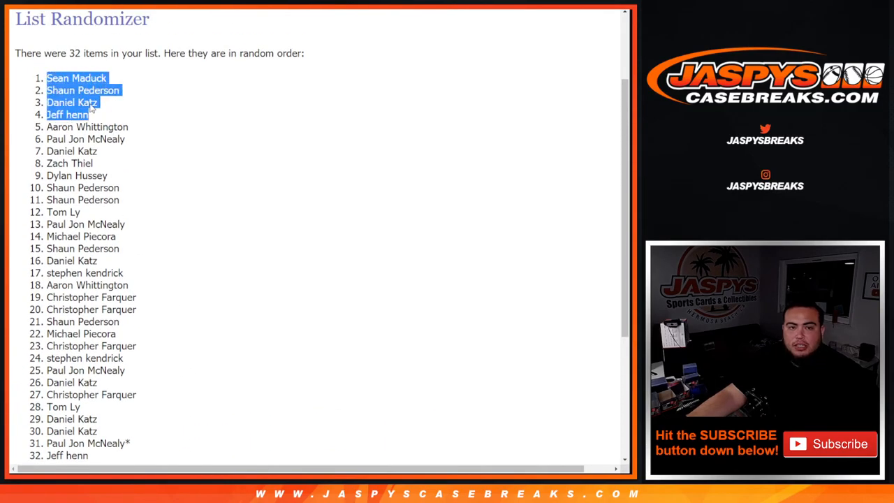